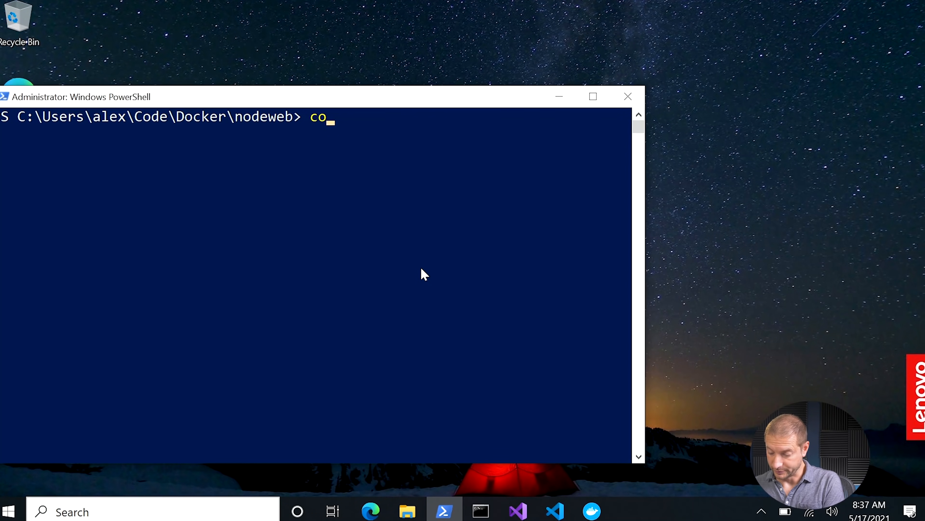
# - Run `code .` in the nodeweb directory to launch the project in VS Code
pyautogui.write('de .')
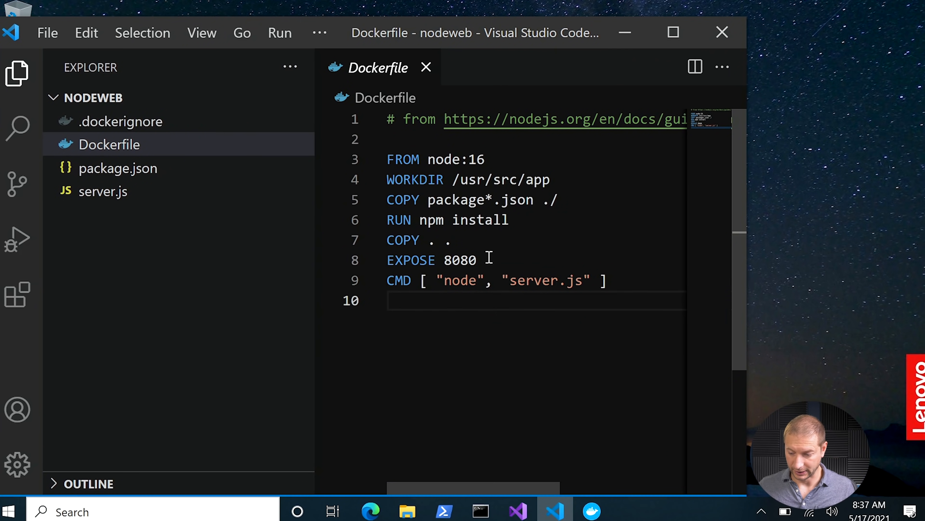
pyautogui.moveTo(433, 260)
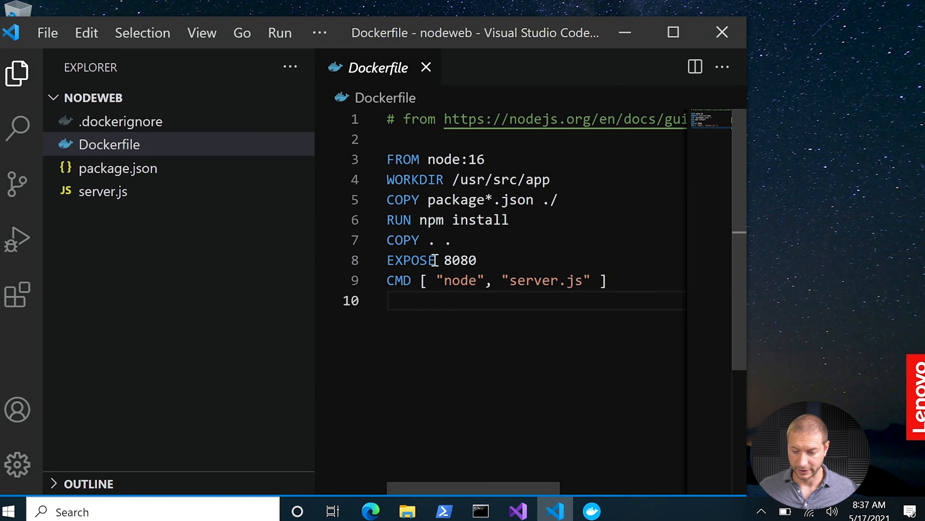
# - Show server.js from the Explorer, the Express app listening on port 8080, host 0.0.0.0
pyautogui.click(102, 191)
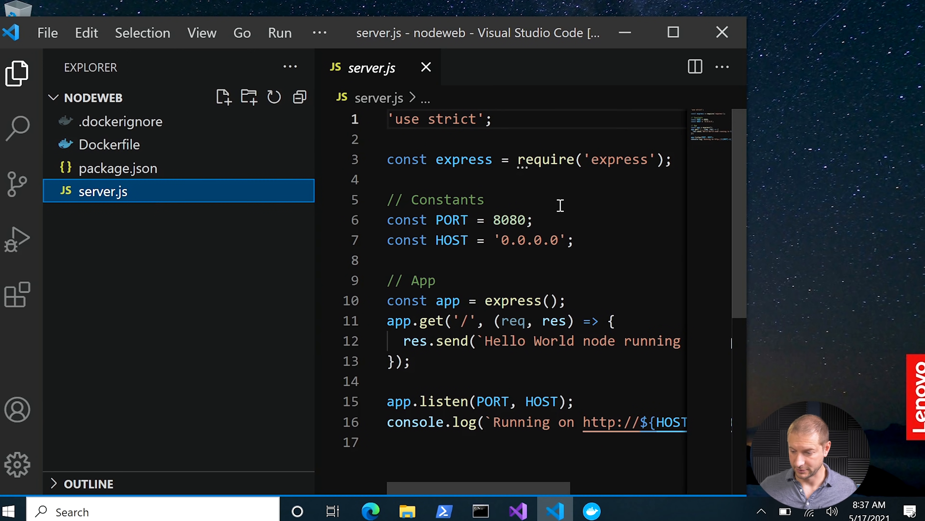
pyautogui.moveTo(538, 219)
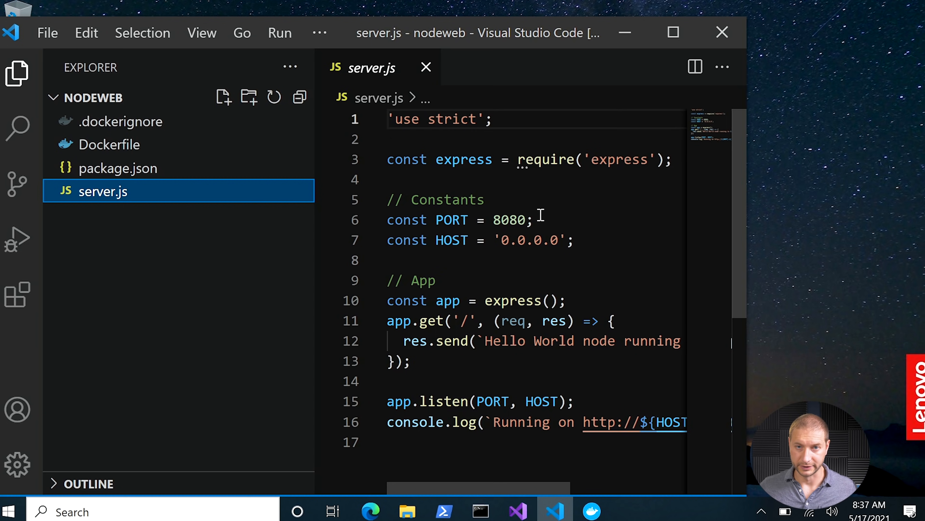
pyautogui.moveTo(467, 320)
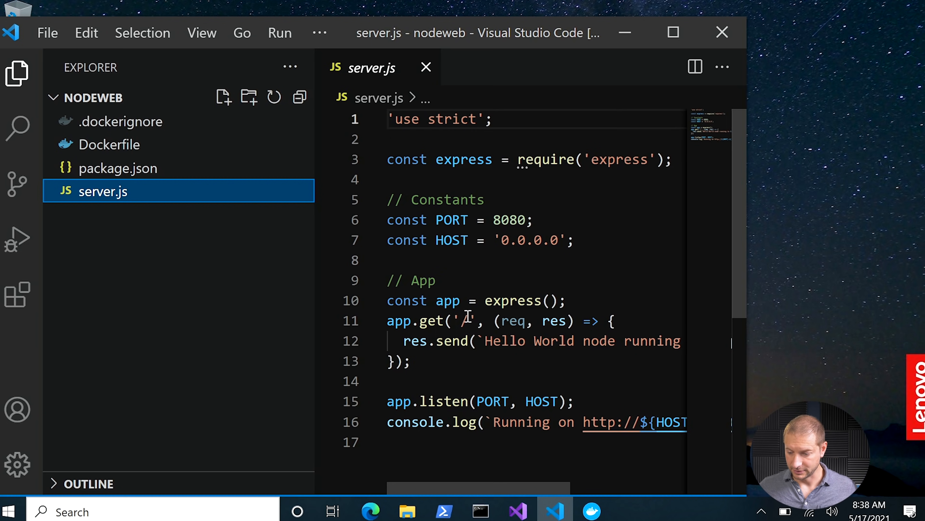
pyautogui.moveTo(589, 341)
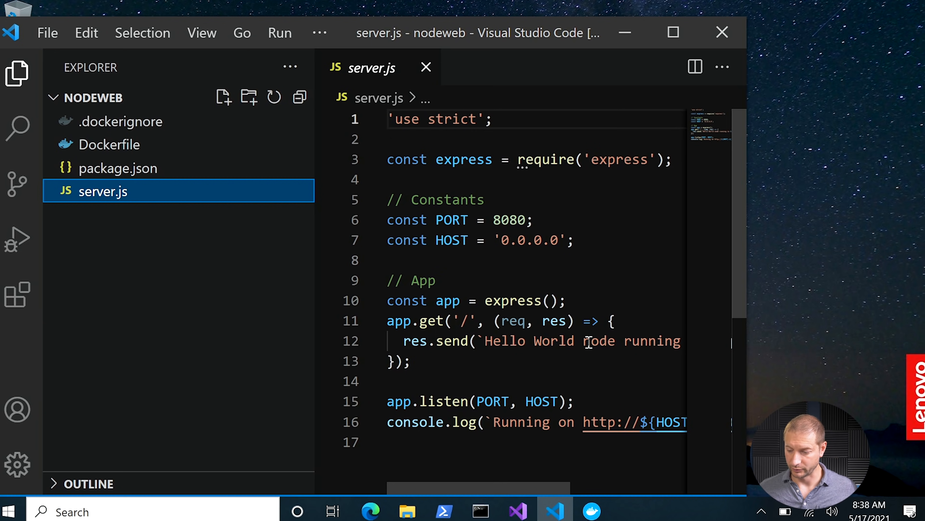